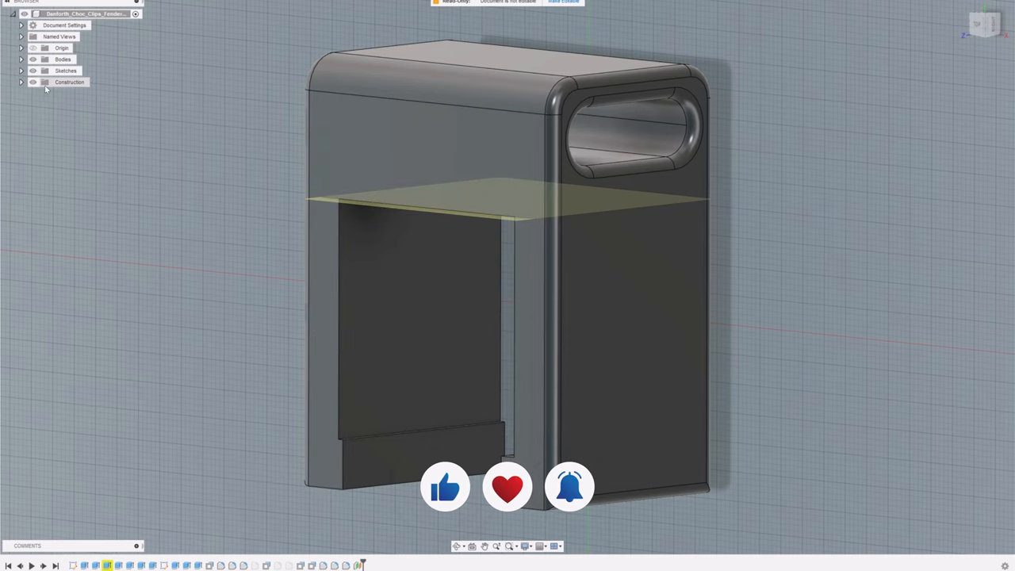
Step: Review the mast block body before moving to the clamp arm design
{"action": "left_click", "coordinate": [22, 83]}
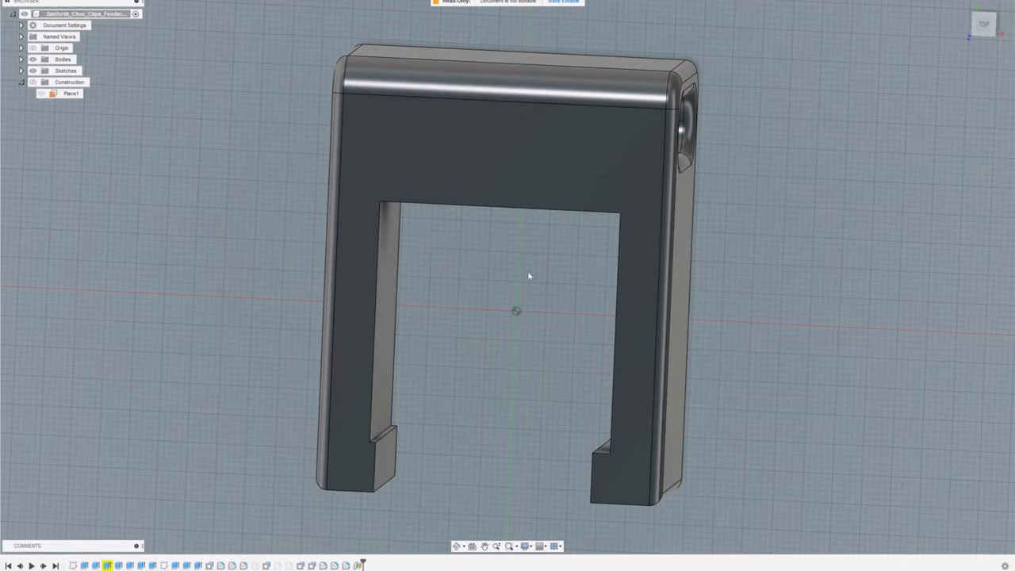
{"action": "mouse_move", "coordinate": [607, 454]}
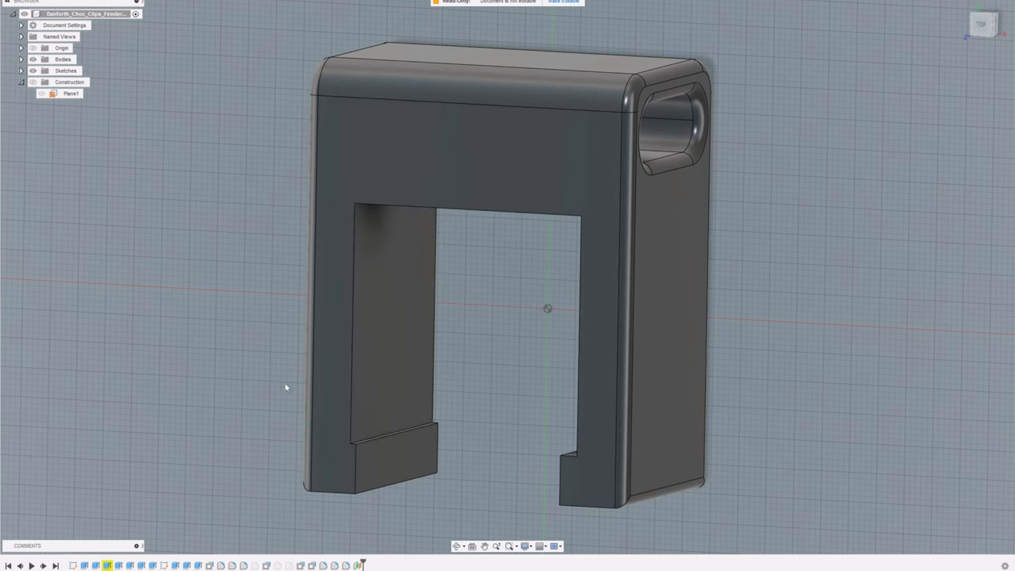
{"action": "mouse_move", "coordinate": [285, 387]}
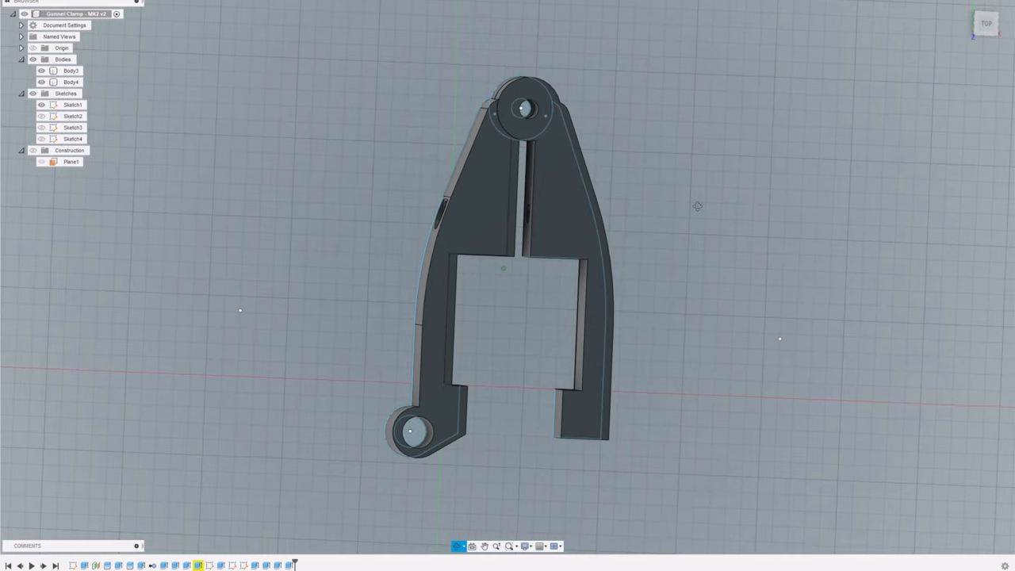
{"action": "left_click", "coordinate": [70, 70]}
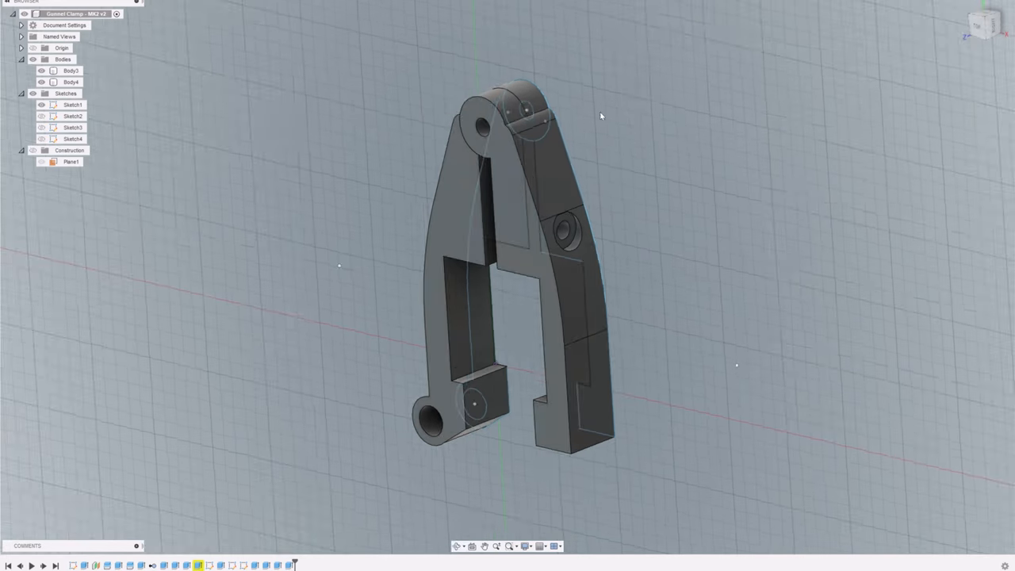
{"action": "mouse_move", "coordinate": [611, 126]}
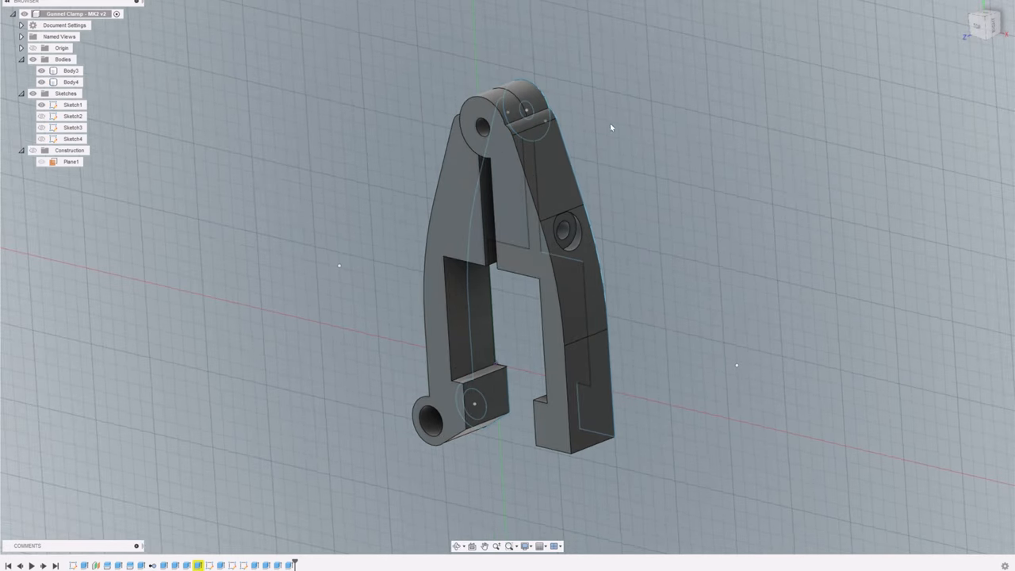
{"action": "left_click_drag", "start_coordinate": [611, 127], "coordinate": [479, 294]}
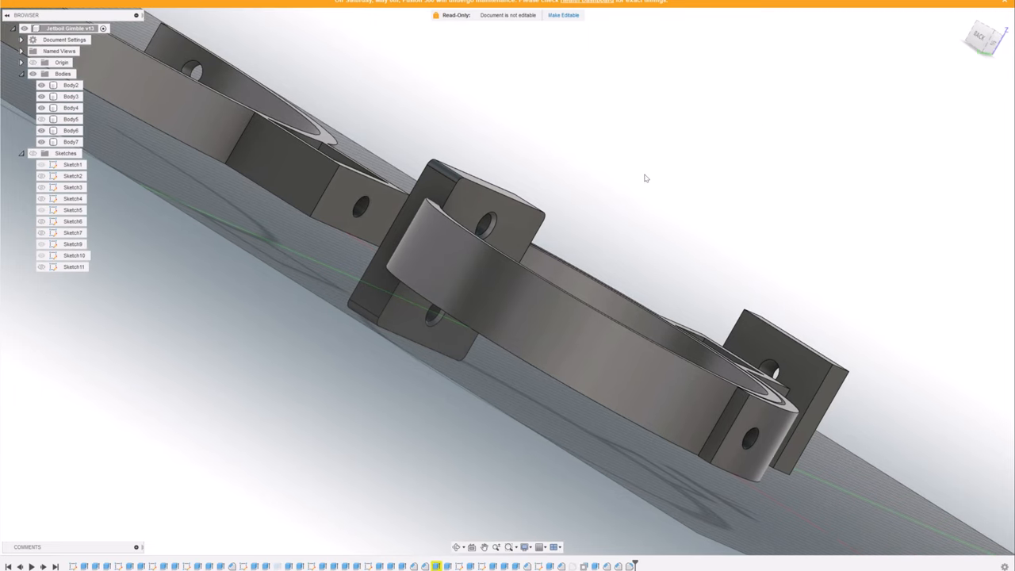
Step: Browse the design and orbit to the separate mast block body
{"action": "left_click", "coordinate": [70, 141]}
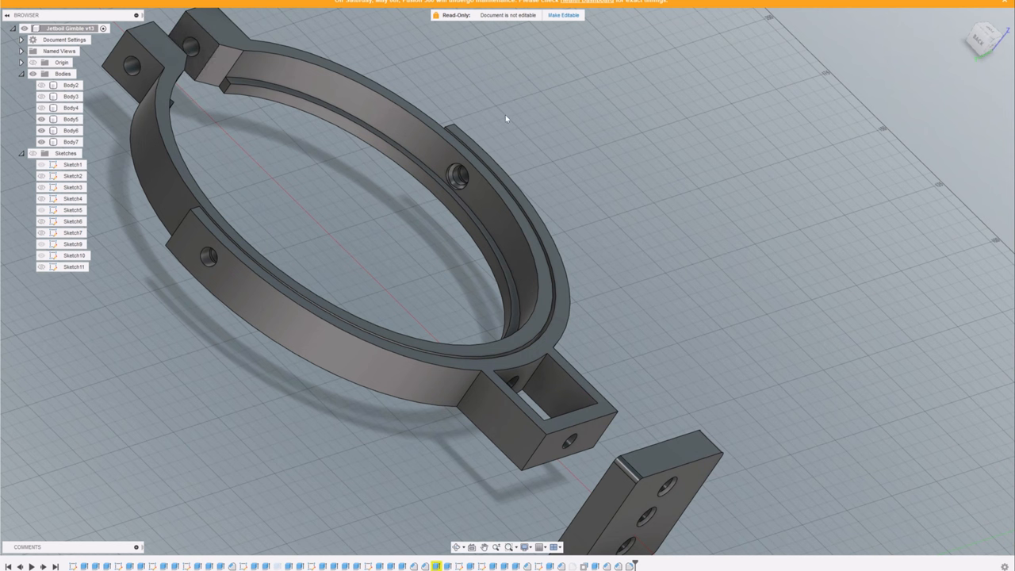
{"action": "left_click", "coordinate": [198, 251]}
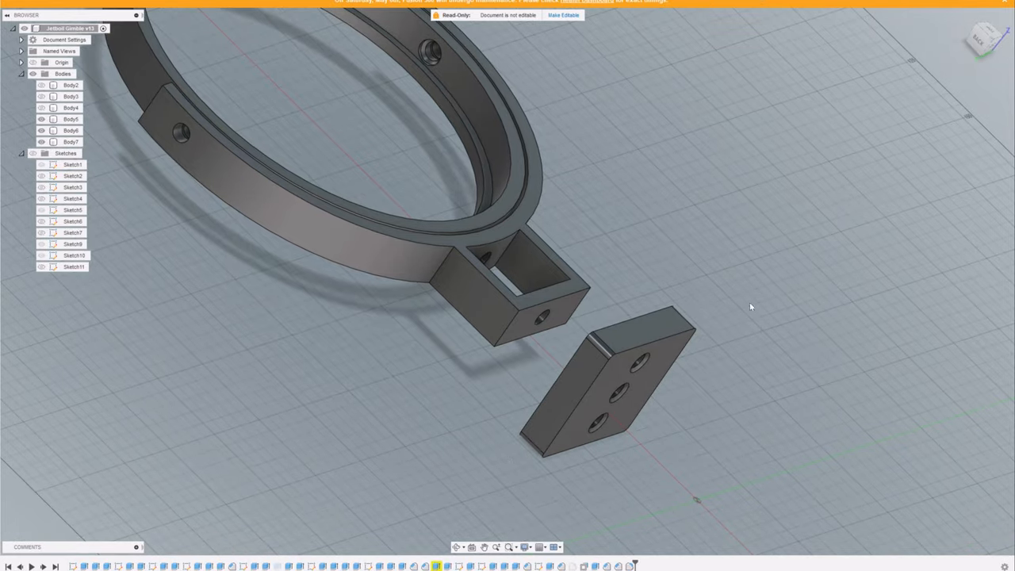
{"action": "mouse_move", "coordinate": [711, 356]}
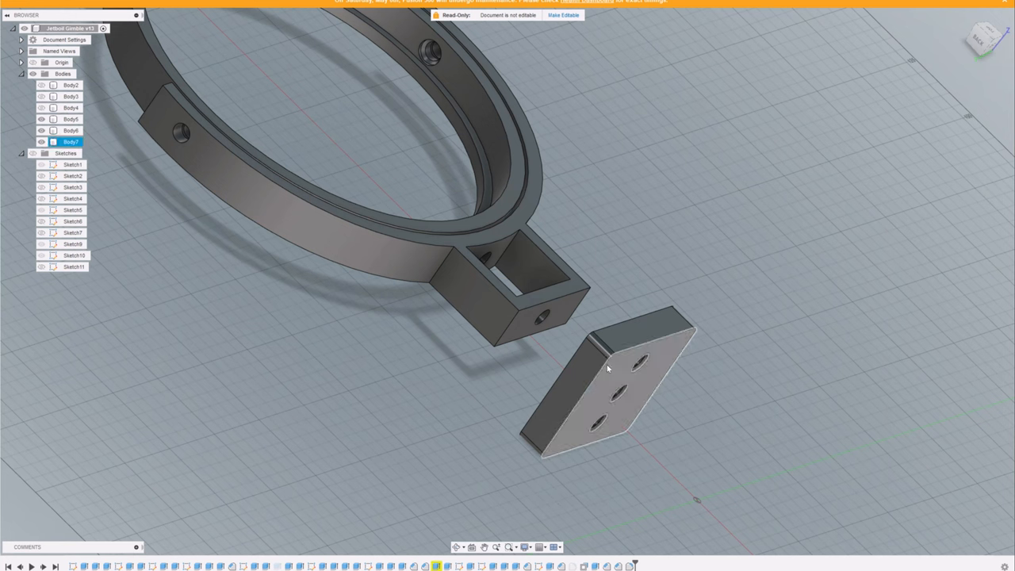
{"action": "left_click", "coordinate": [706, 397]}
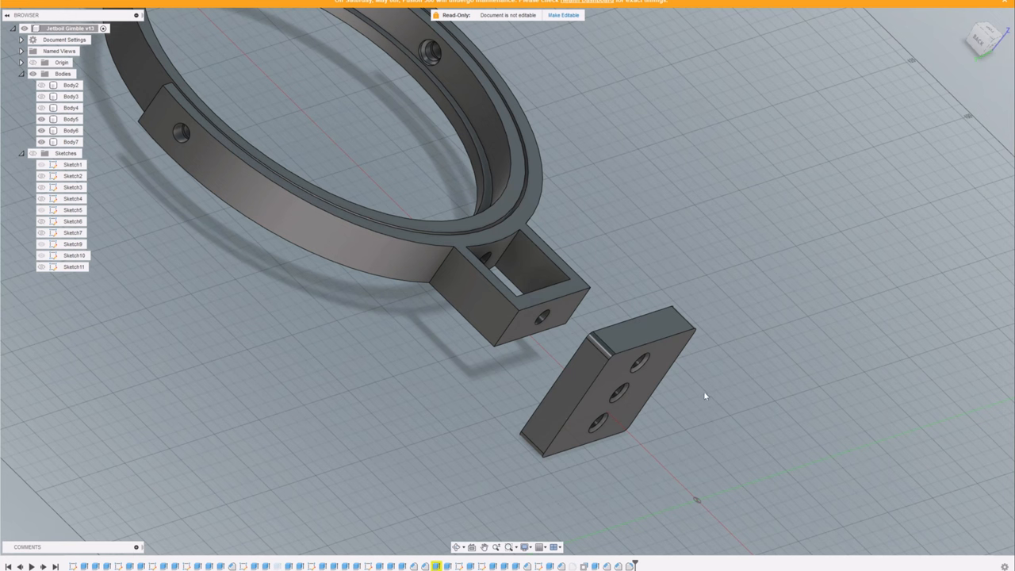
{"action": "mouse_move", "coordinate": [763, 412]}
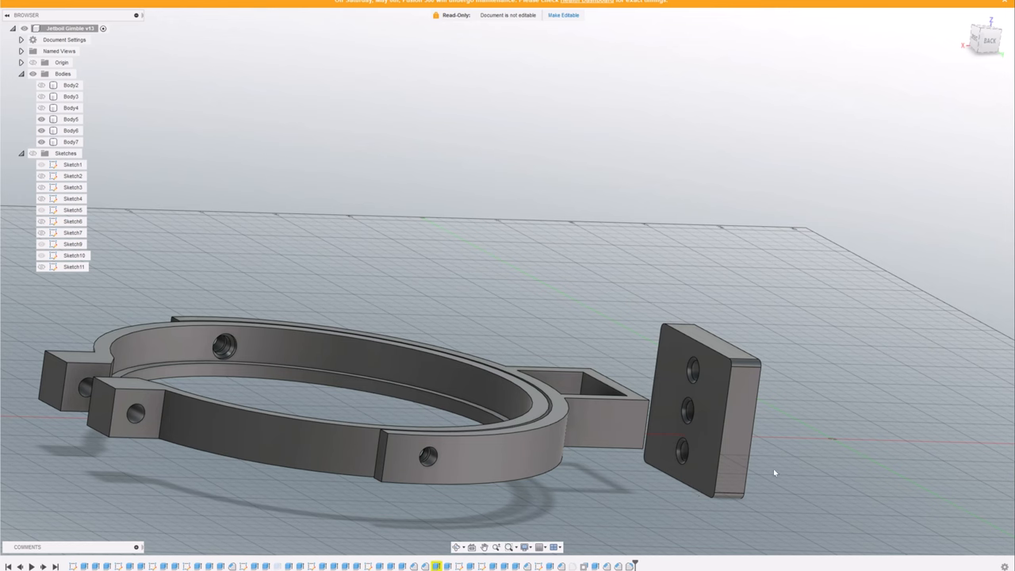
{"action": "left_click_drag", "start_coordinate": [775, 473], "coordinate": [760, 400]}
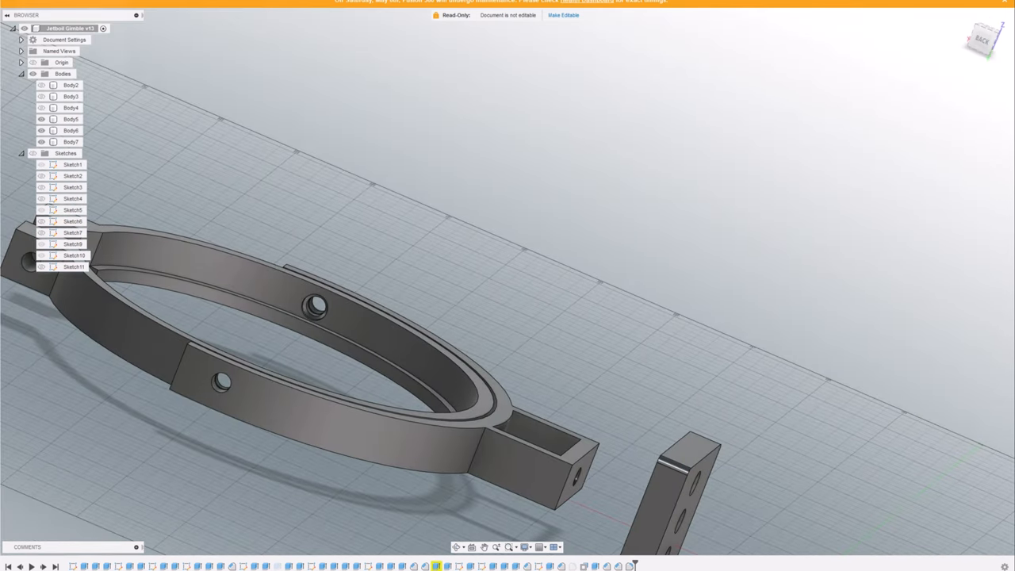
Step: Send the mast block (Body7) to the 3D Print Utility from File > 3D Print
{"action": "left_click", "coordinate": [13, 6]}
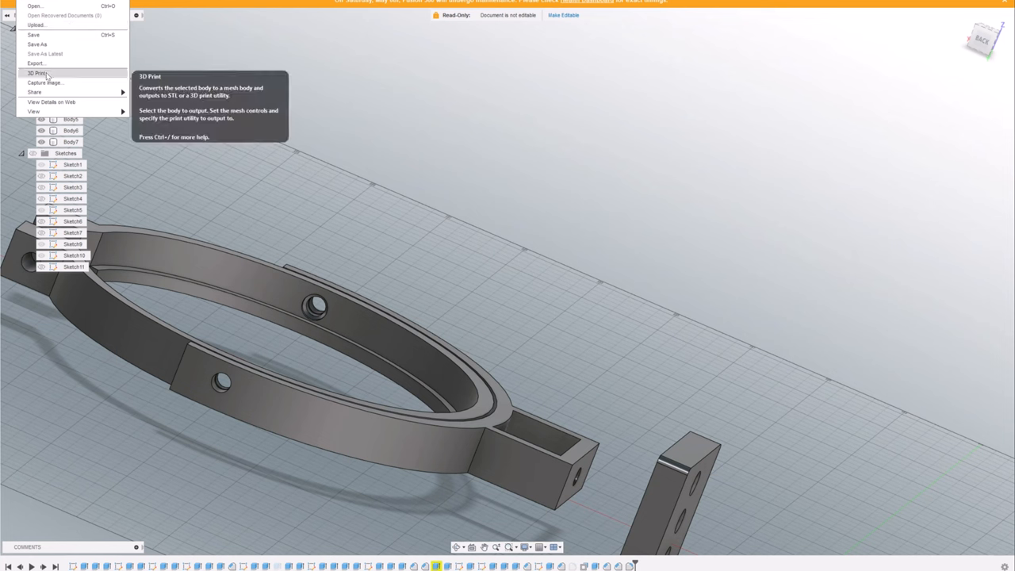
{"action": "left_click", "coordinate": [36, 73]}
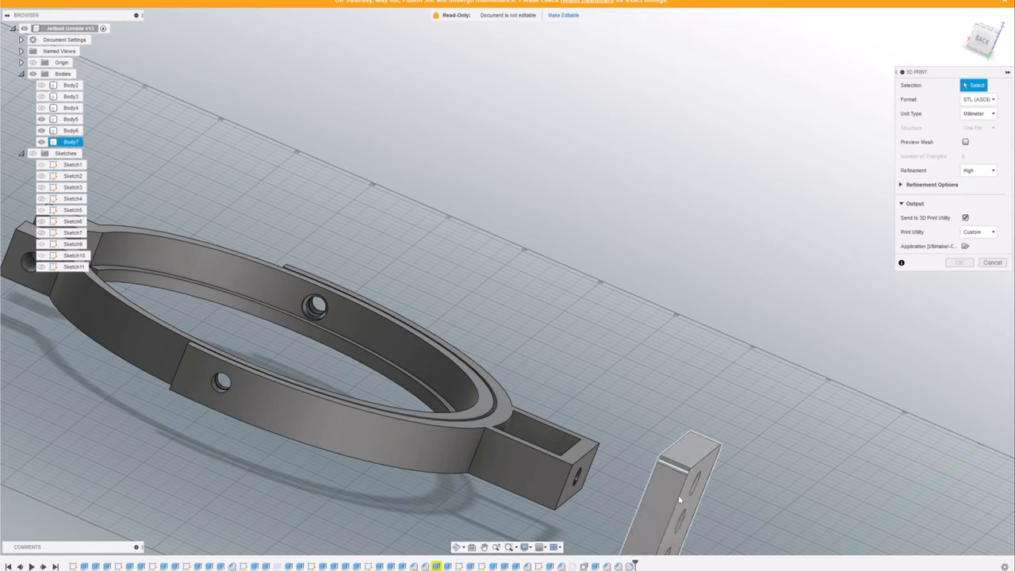
{"action": "left_click", "coordinate": [994, 263]}
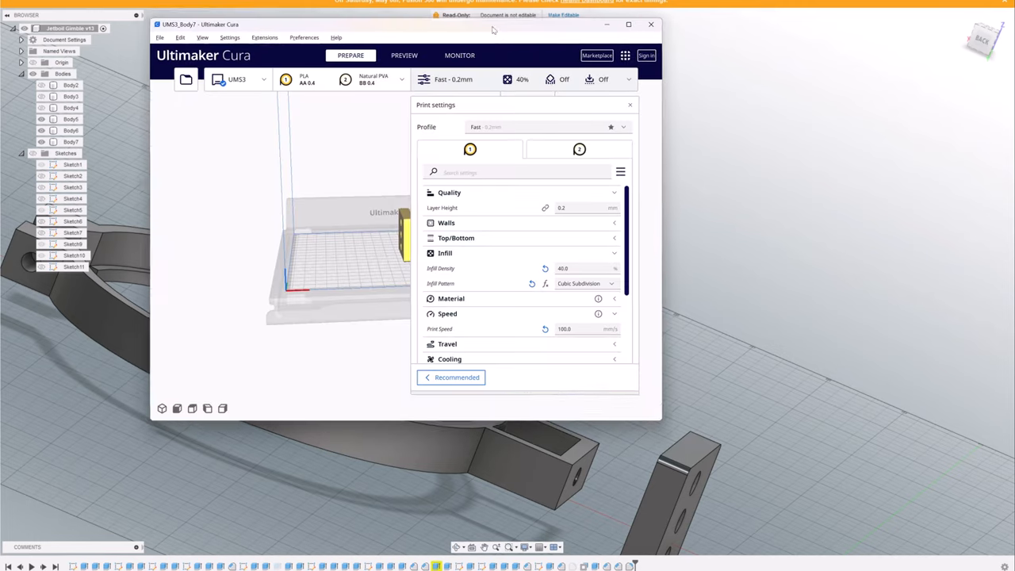
Step: Close Cura's custom print settings and select the block on the build plate
{"action": "left_click", "coordinate": [630, 105]}
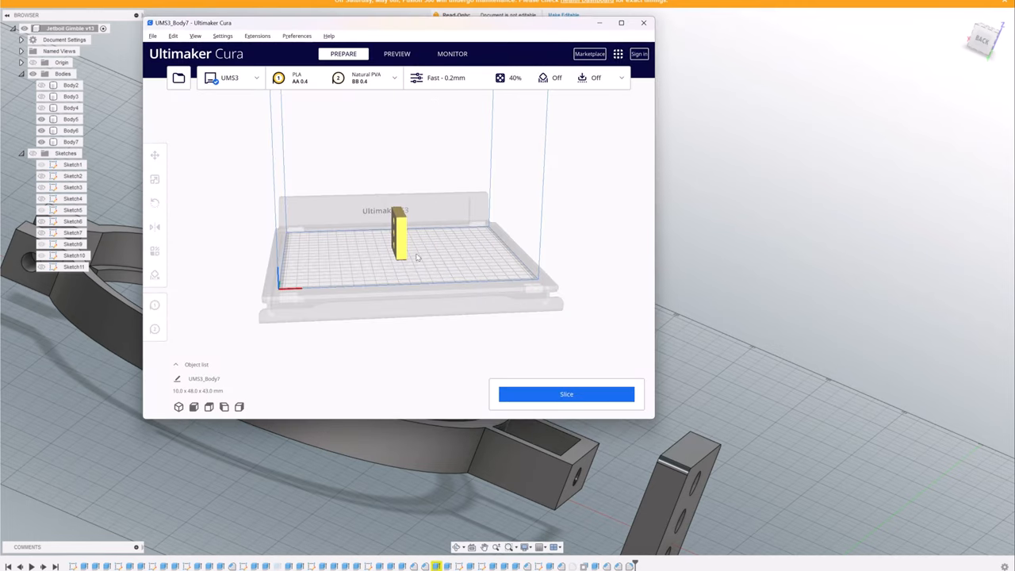
{"action": "left_click", "coordinate": [156, 203]}
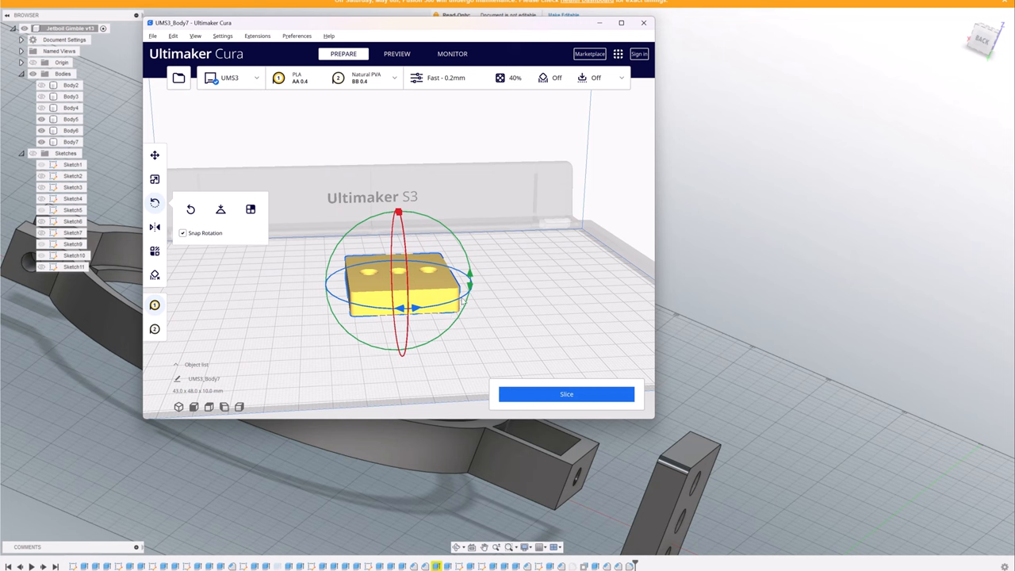
{"action": "mouse_move", "coordinate": [454, 263]}
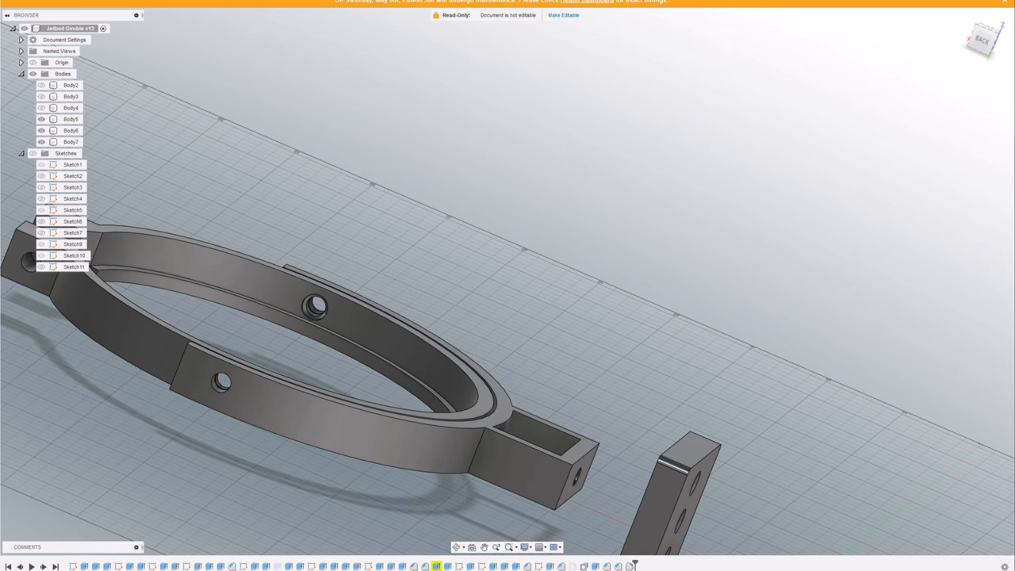
{"action": "mouse_move", "coordinate": [505, 260]}
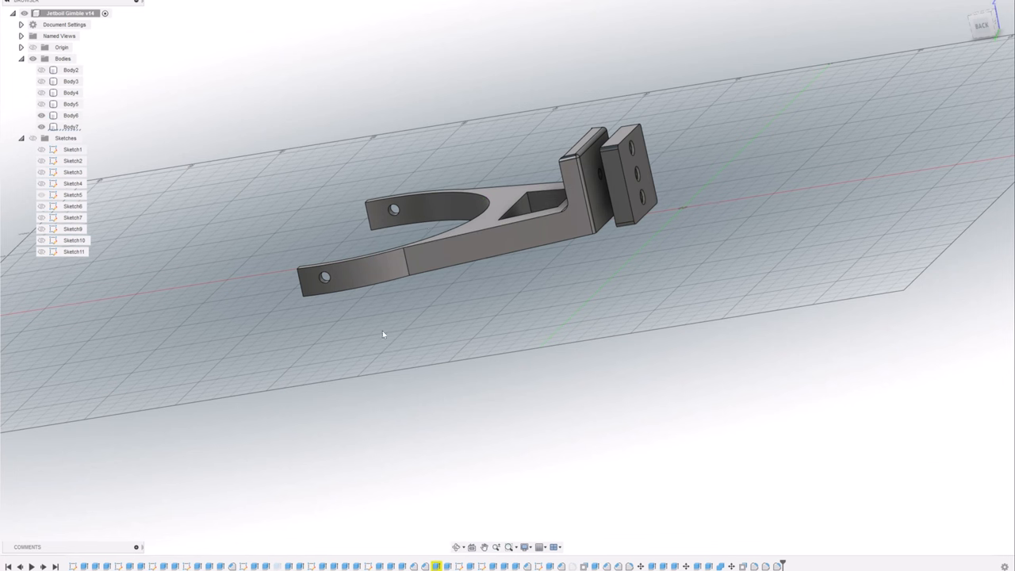
{"action": "mouse_move", "coordinate": [378, 92]}
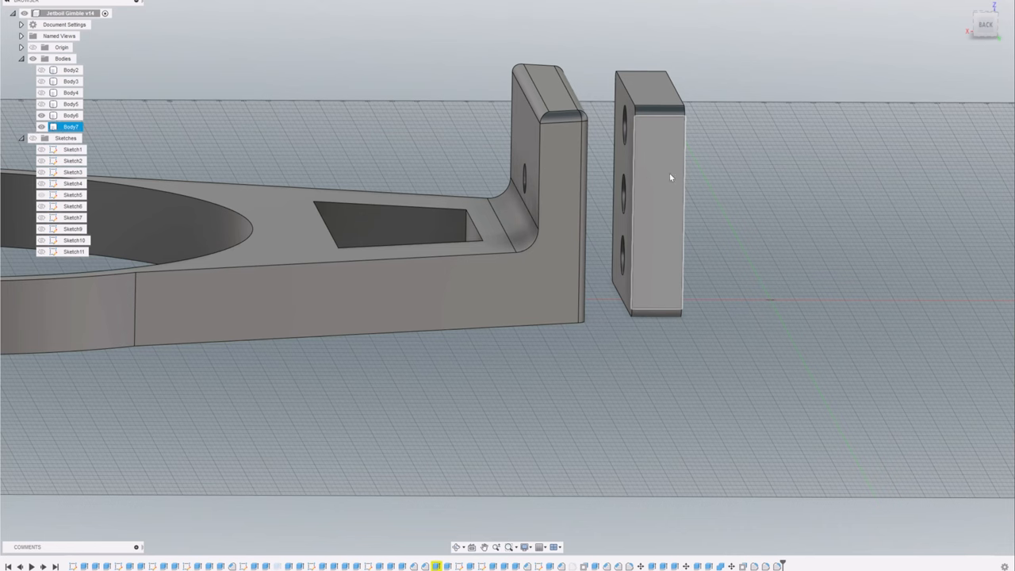
{"action": "mouse_move", "coordinate": [660, 173]}
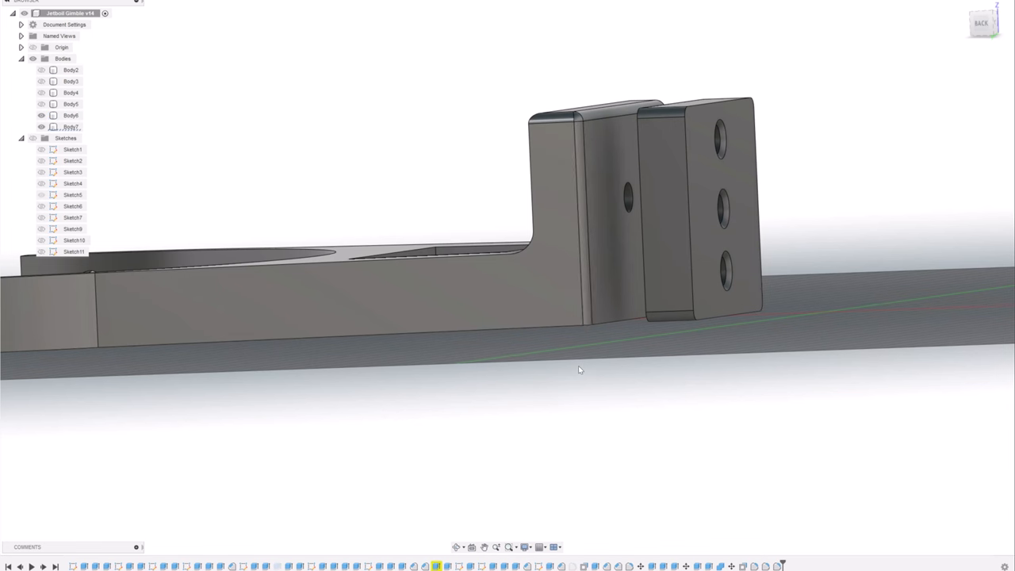
Step: Select the mast block body, then the arm's upright (Body6) as its own body
{"action": "left_click", "coordinate": [70, 114]}
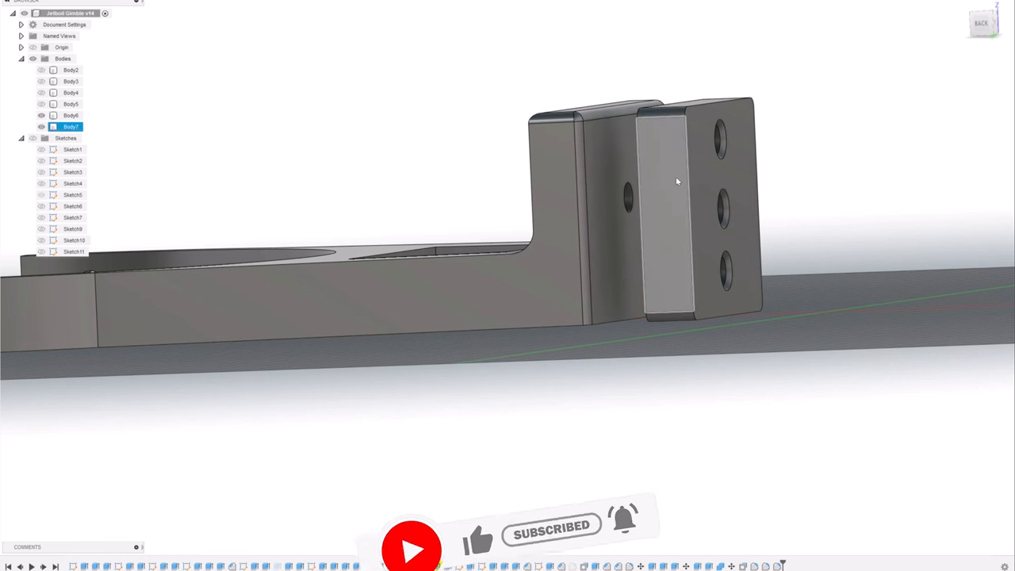
{"action": "left_click", "coordinate": [70, 114]}
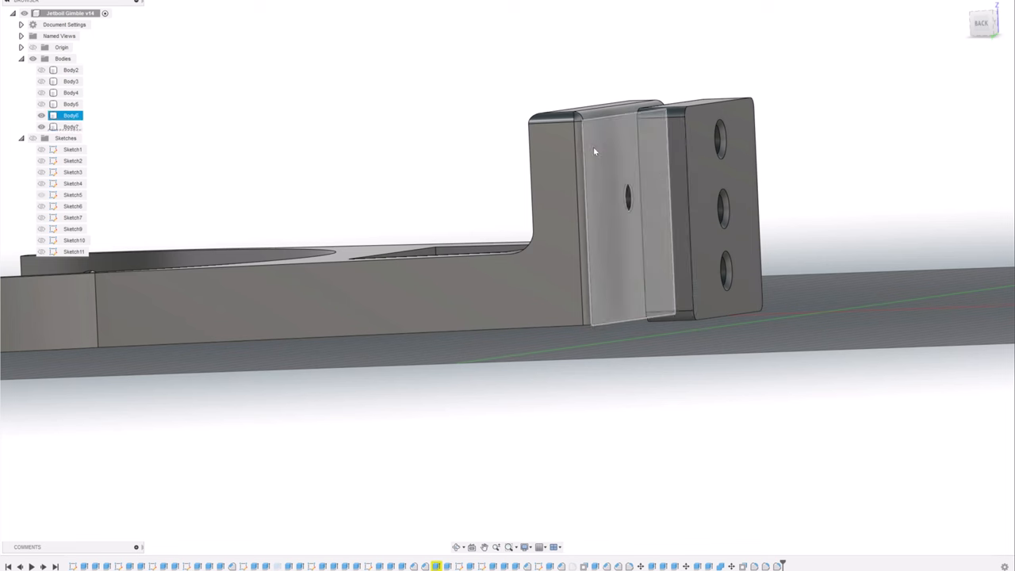